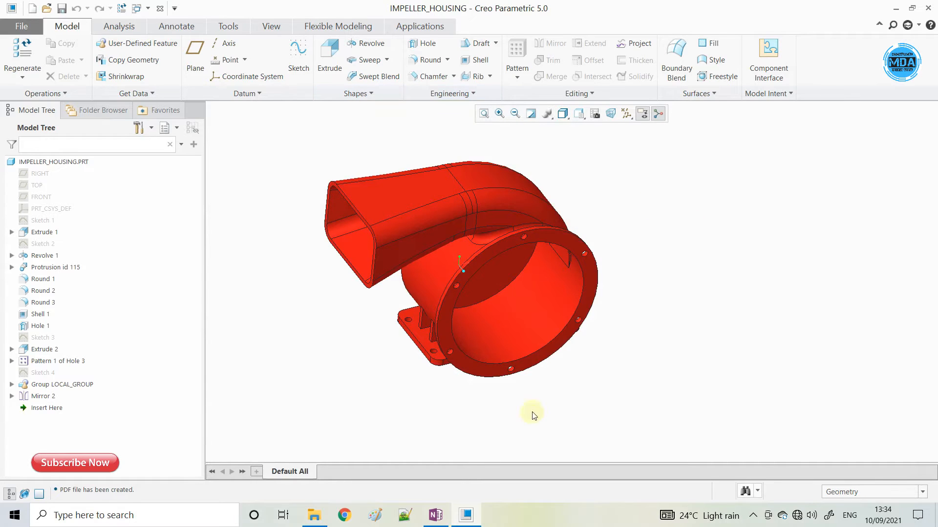
- Bring up the File menu's Save As options for the impeller housing part
{"action": "left_click", "coordinate": [54, 161]}
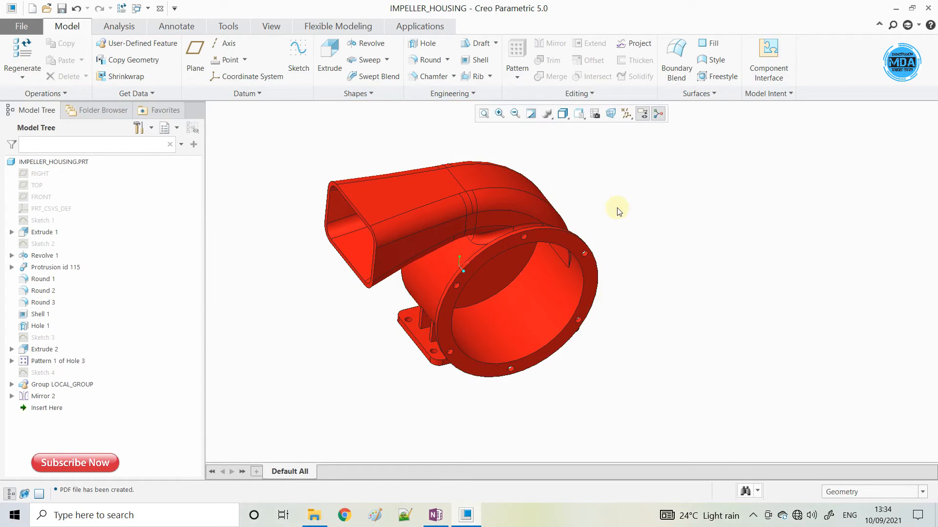
{"action": "mouse_move", "coordinate": [352, 148]}
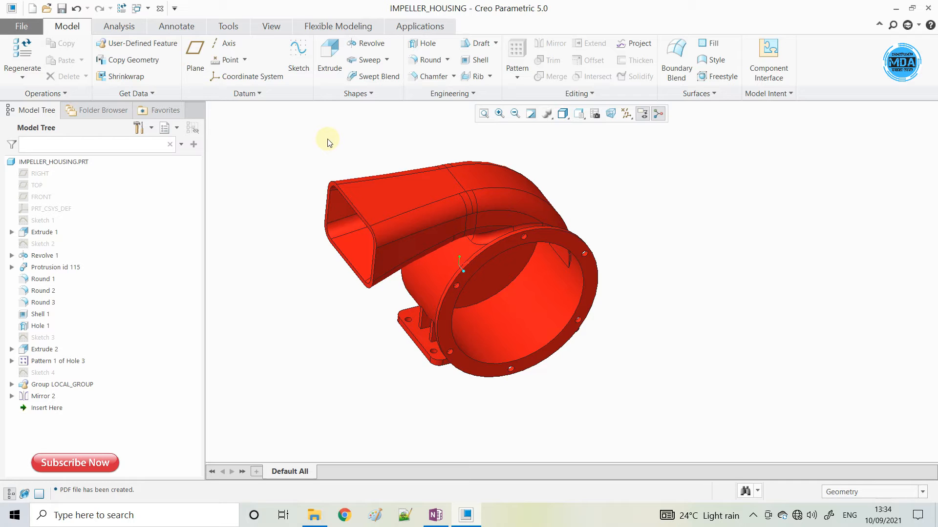
{"action": "left_click", "coordinate": [20, 25]}
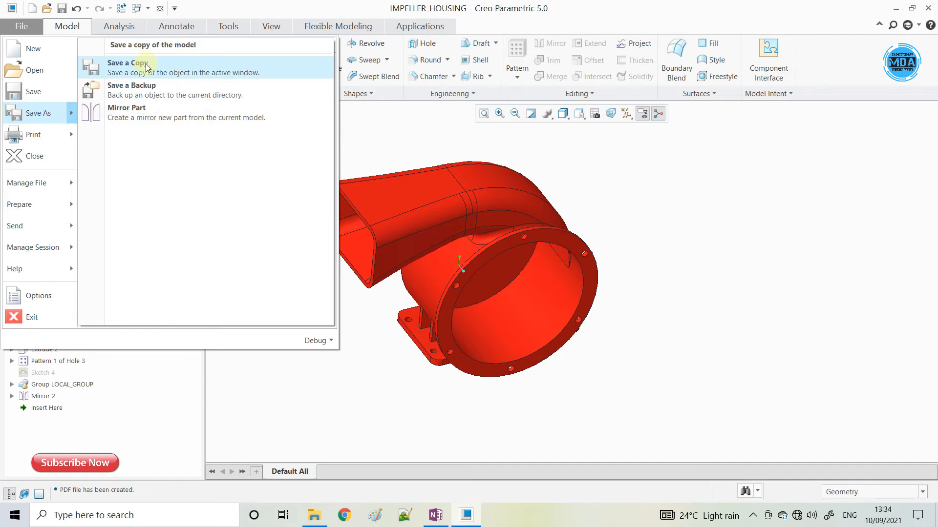
- Save a copy named impeller_housing as PDF U3D (*.pdf) to the Desktop
{"action": "left_click", "coordinate": [127, 62]}
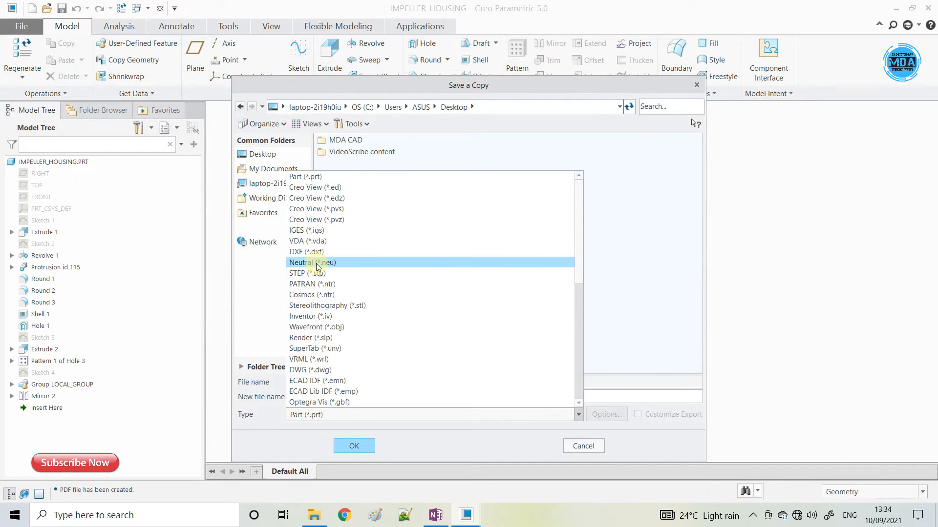
{"action": "scroll", "scroll_direction": "down", "scroll_amount": 3}
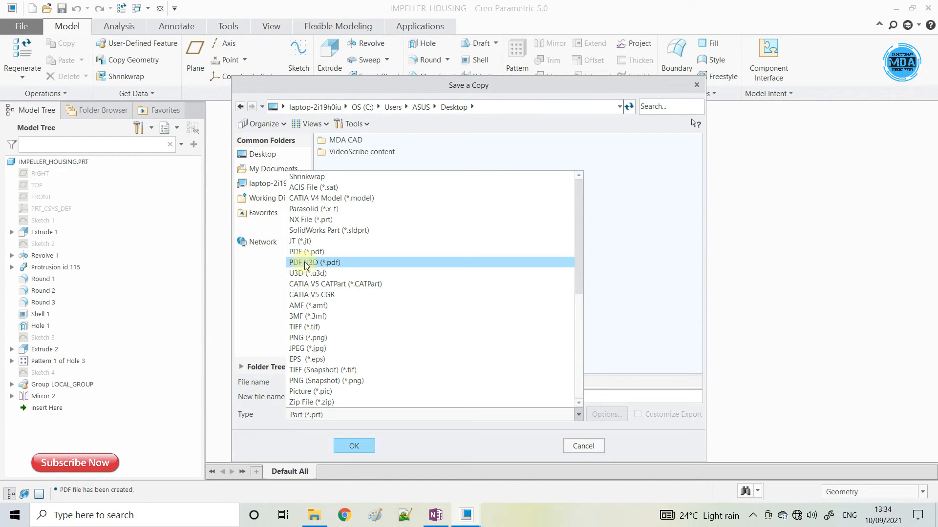
{"action": "left_click", "coordinate": [314, 262]}
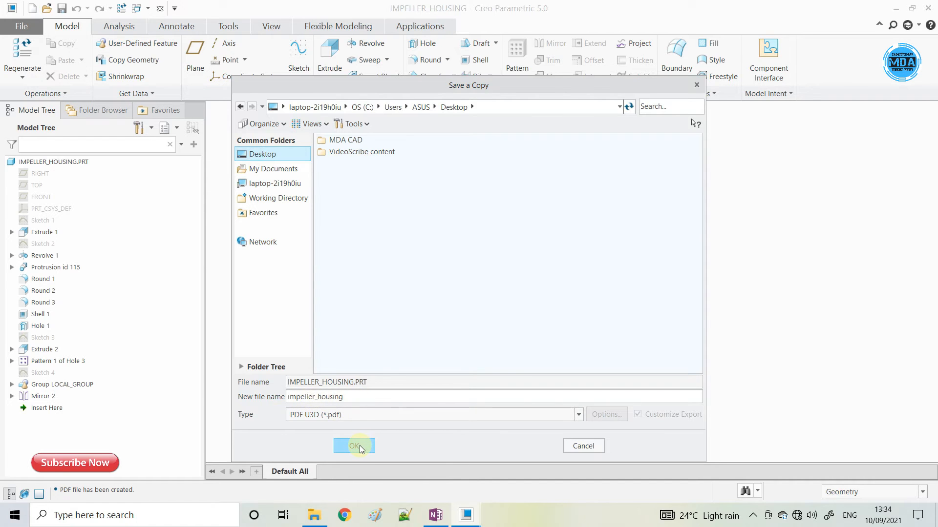
{"action": "left_click", "coordinate": [354, 445]}
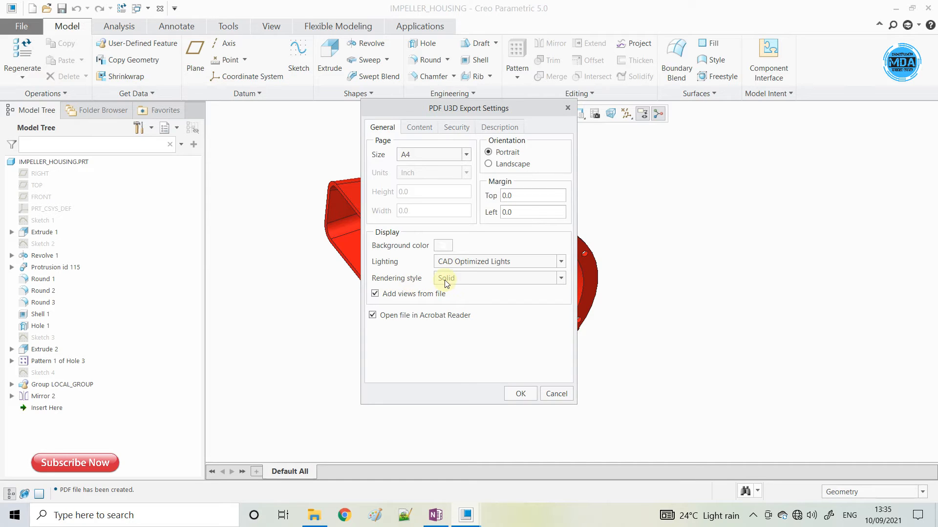
- Export the 3D PDF with Solid rendering style, set to open in Acrobat Reader
{"action": "left_click", "coordinate": [559, 278]}
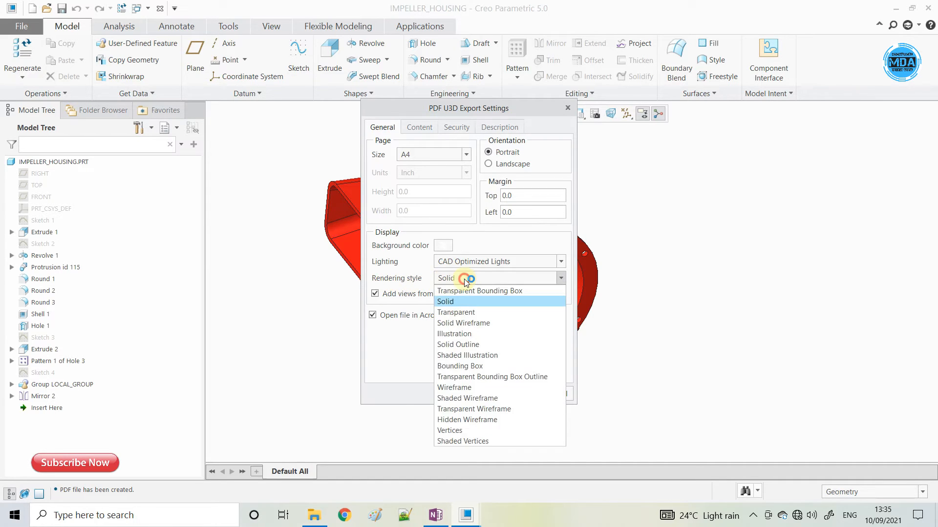
{"action": "mouse_move", "coordinate": [472, 431]}
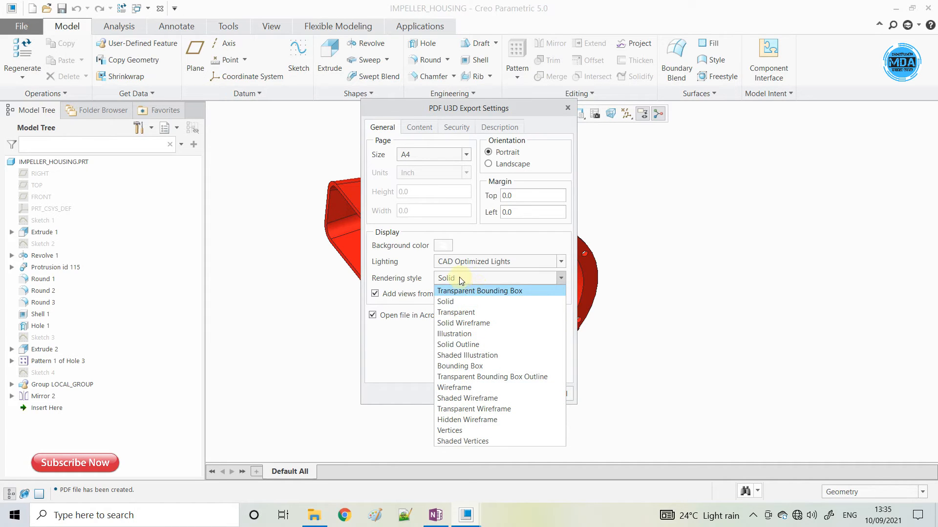
{"action": "left_click", "coordinate": [445, 302]}
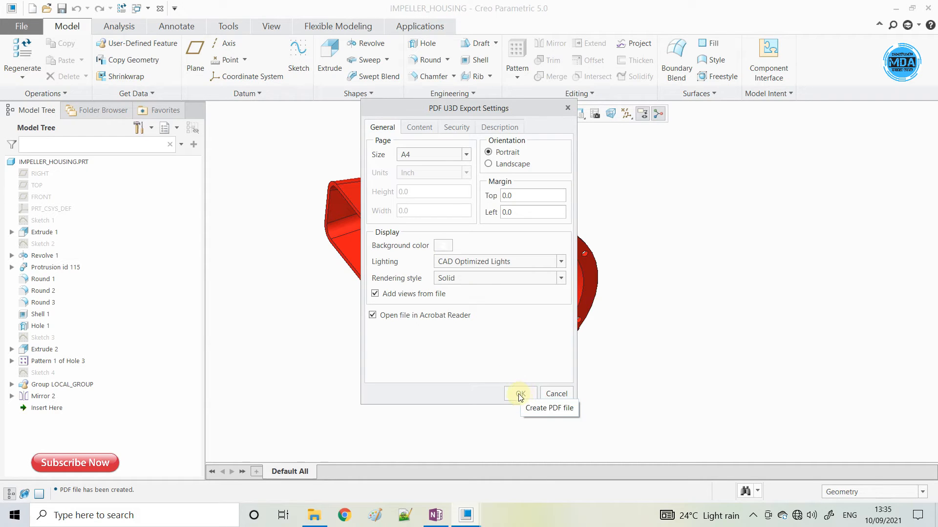
{"action": "left_click", "coordinate": [517, 393]}
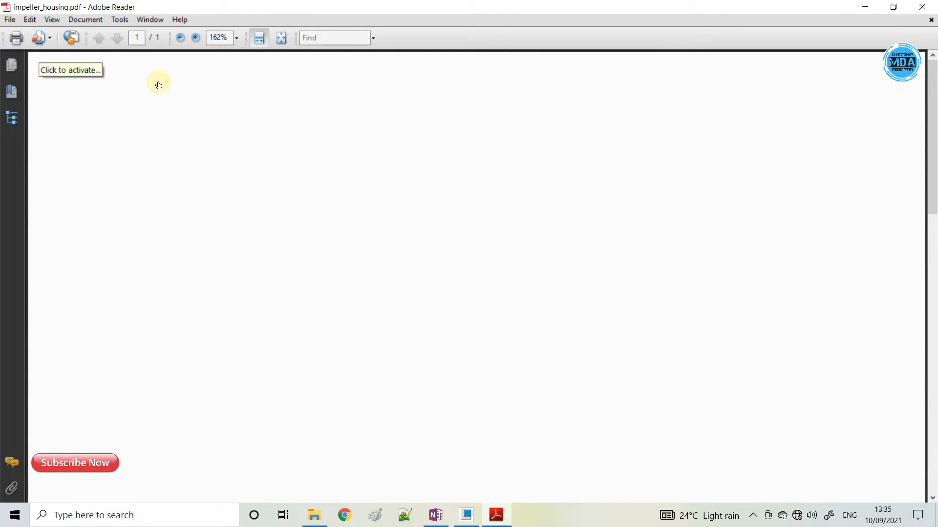
{"action": "mouse_move", "coordinate": [378, 249]}
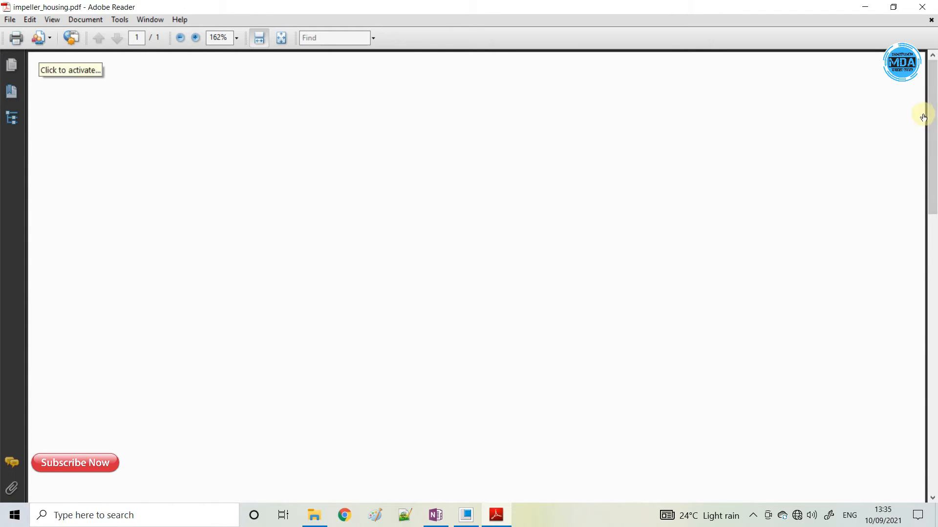
- Activate the 3D housing annotation and show its Model Tree with saved views
{"action": "left_click", "coordinate": [70, 70]}
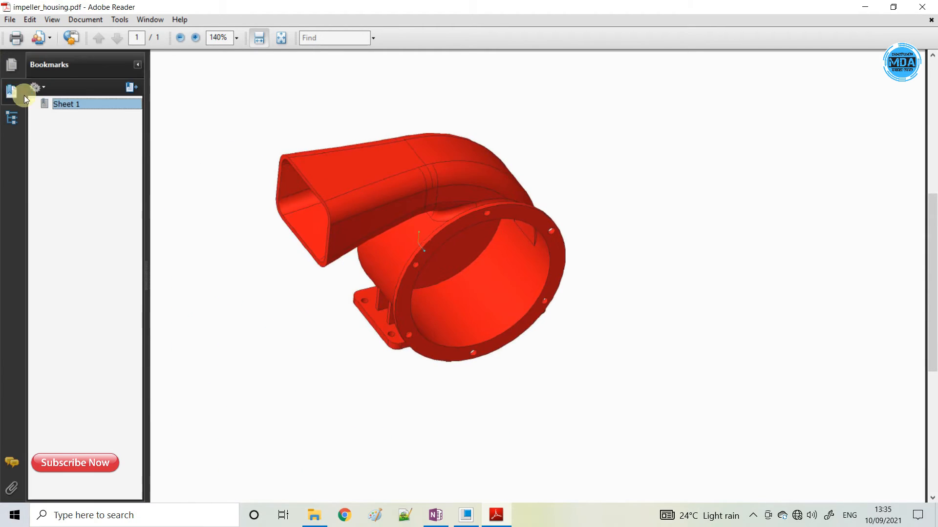
{"action": "mouse_move", "coordinate": [12, 90]}
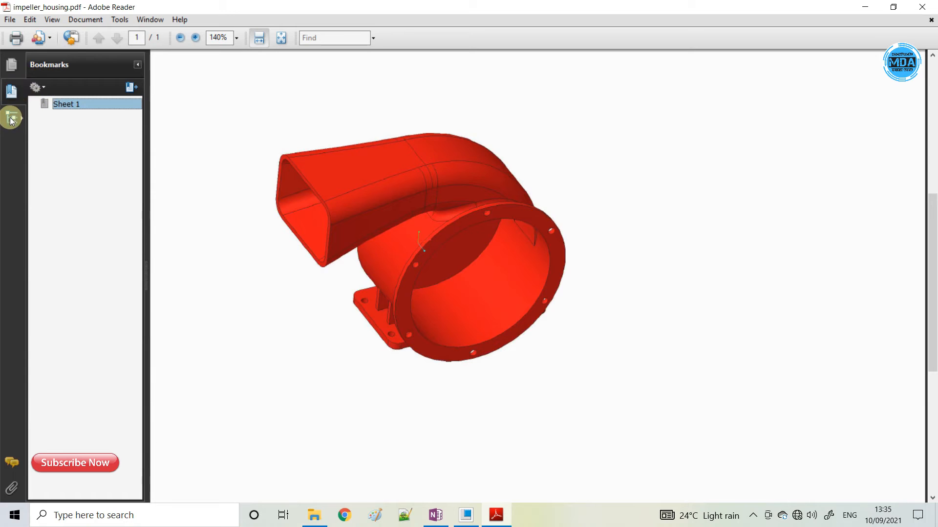
{"action": "left_click", "coordinate": [12, 118]}
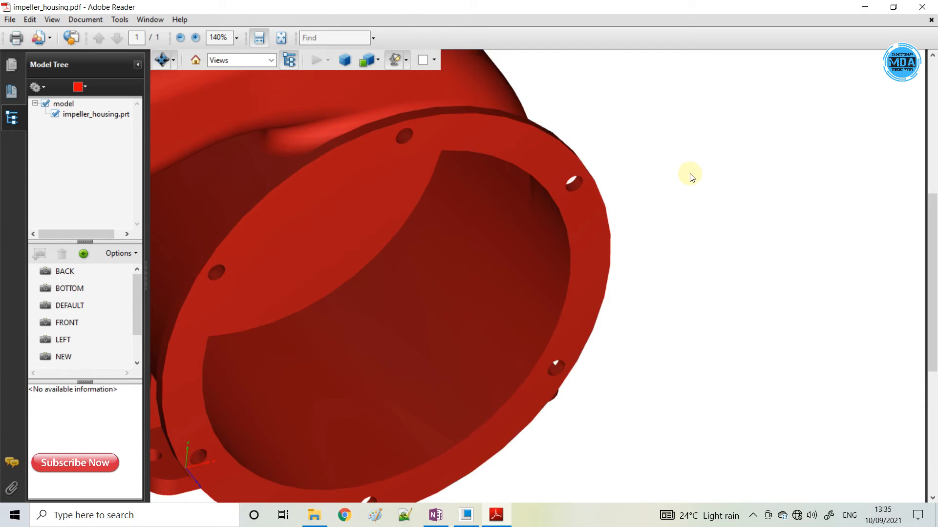
{"action": "mouse_move", "coordinate": [688, 204]}
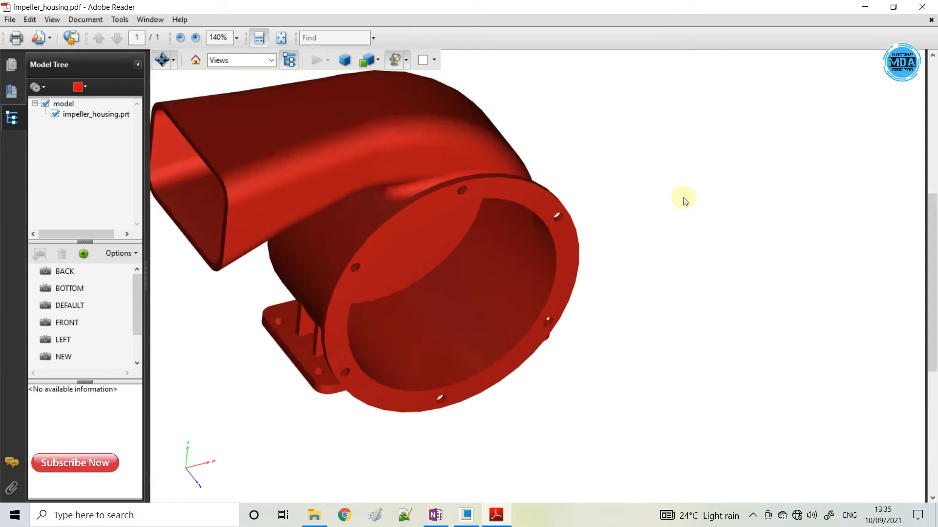
- View the housing in its saved BACK, LEFT and NEW views, then return to Creo
{"action": "left_click", "coordinate": [68, 305]}
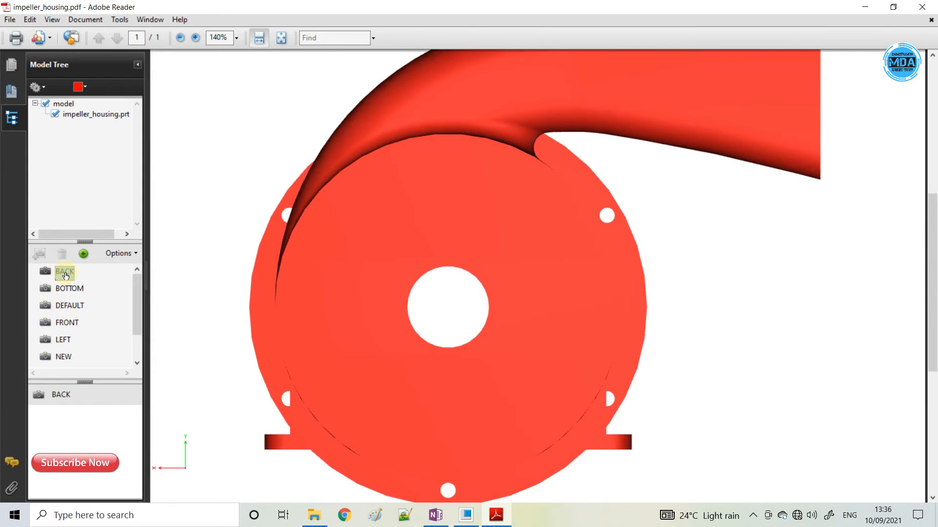
{"action": "left_click", "coordinate": [70, 288]}
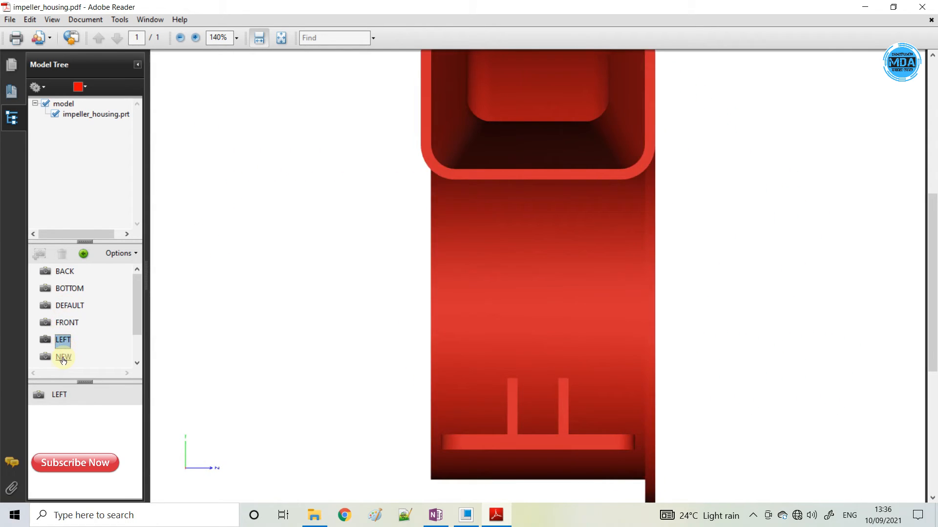
{"action": "left_click", "coordinate": [63, 357]}
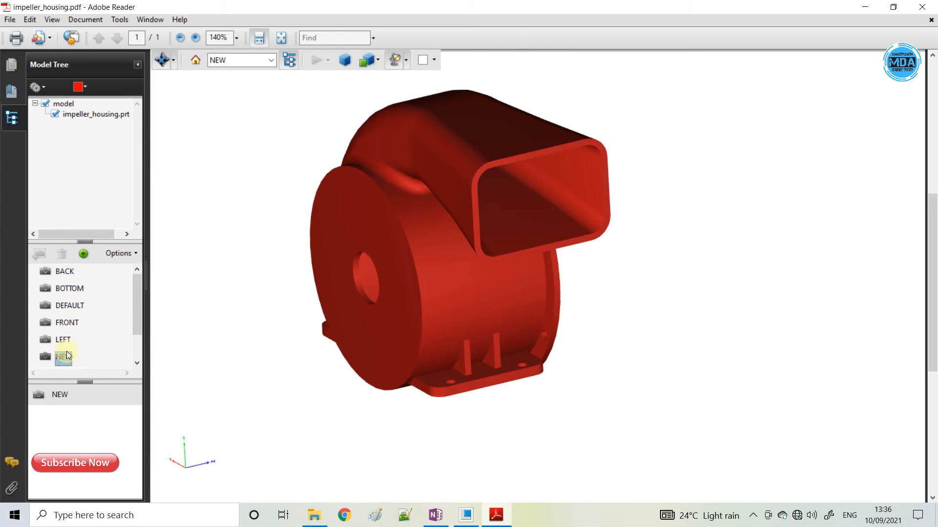
{"action": "left_click", "coordinate": [62, 357]}
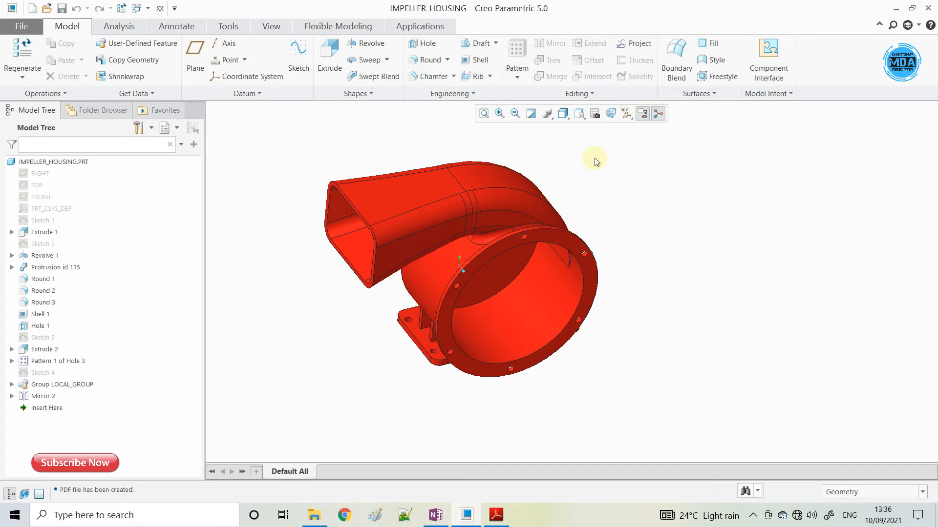
- Spin the housing to show the outlet and list the saved view orientations
{"action": "left_click", "coordinate": [579, 113]}
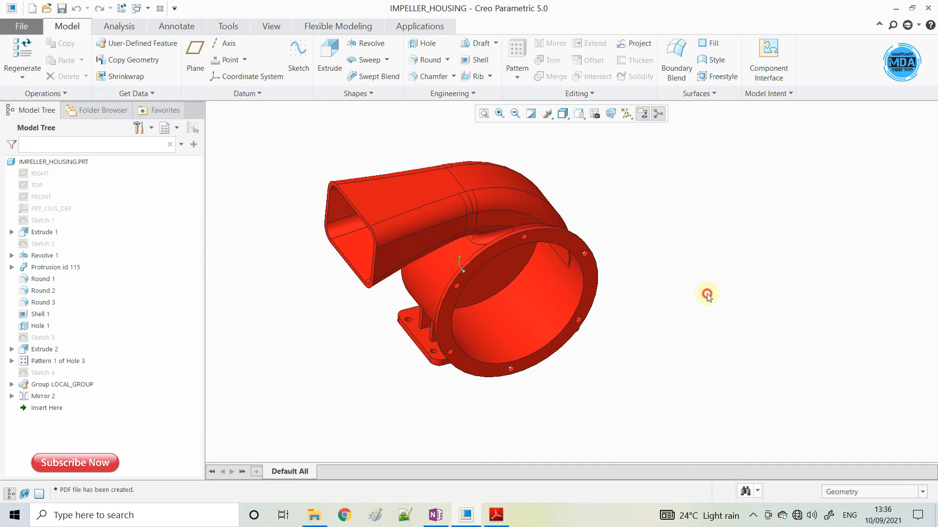
{"action": "left_click_drag", "start_coordinate": [705, 293], "coordinate": [660, 256]}
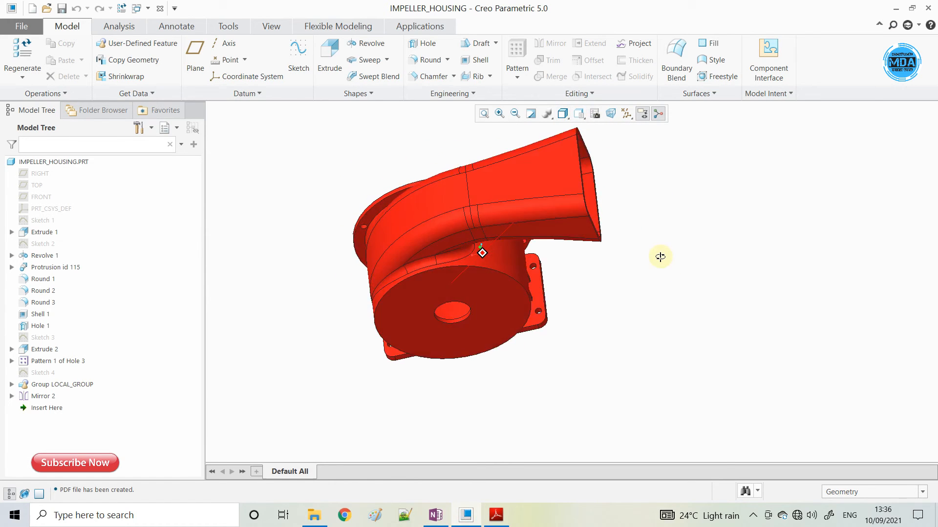
{"action": "left_click_drag", "start_coordinate": [660, 256], "coordinate": [692, 244]}
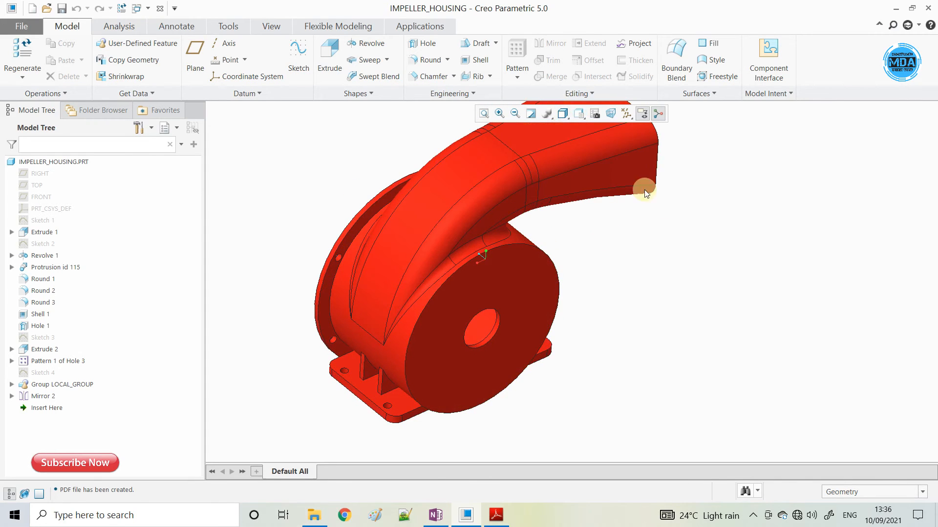
{"action": "left_click", "coordinate": [578, 114]}
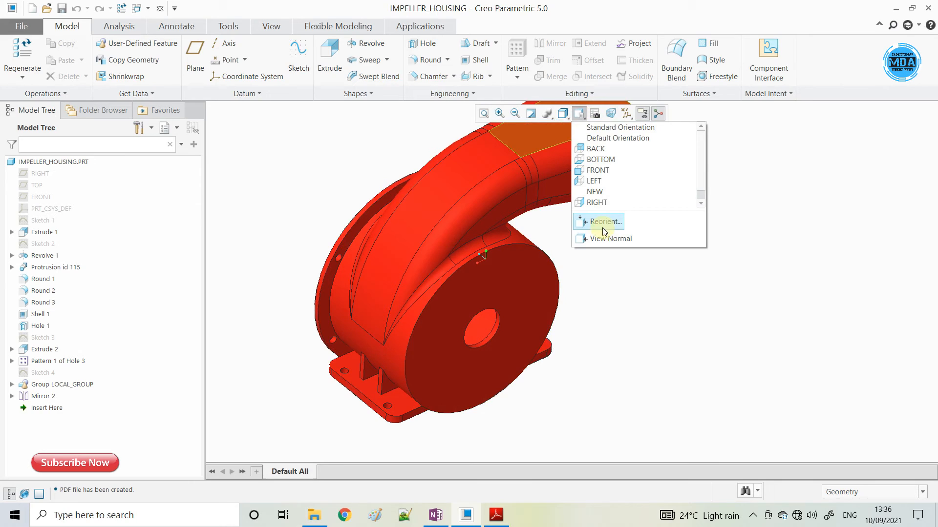
- Save the housing's current orientation as a new view named new02 via Reorient
{"action": "left_click", "coordinate": [599, 222]}
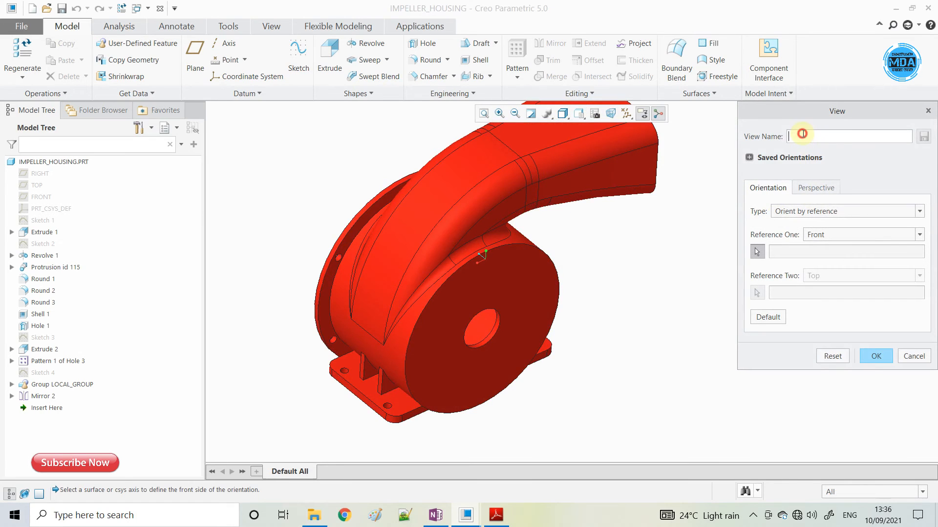
{"action": "type", "text": "n"}
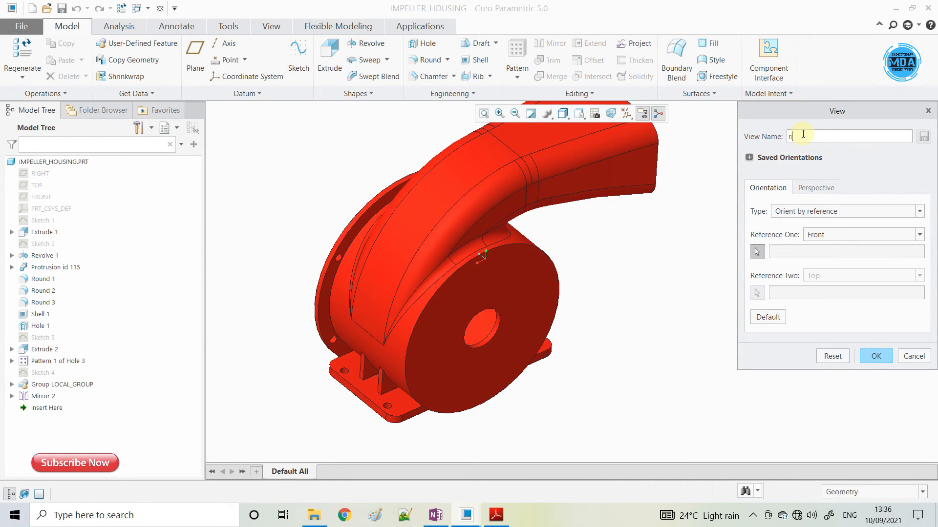
{"action": "type", "text": "ew02"}
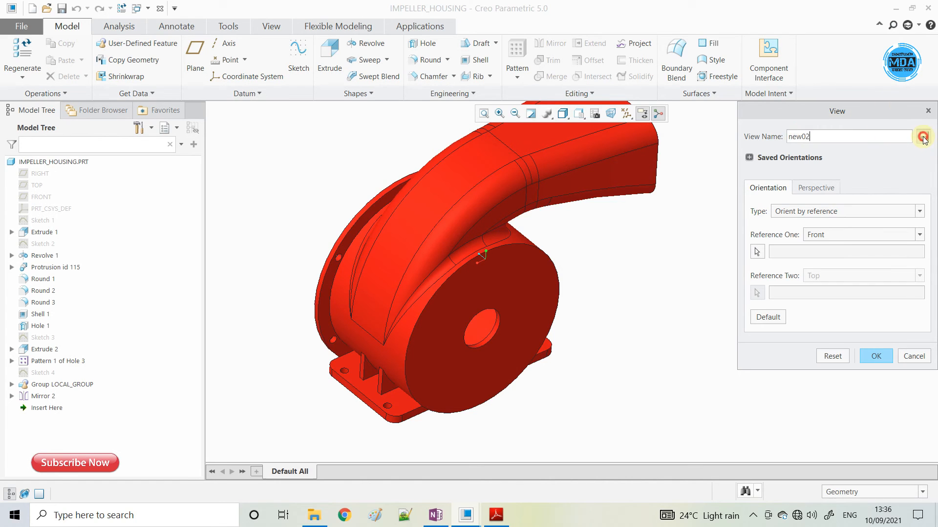
{"action": "left_click", "coordinate": [923, 137]}
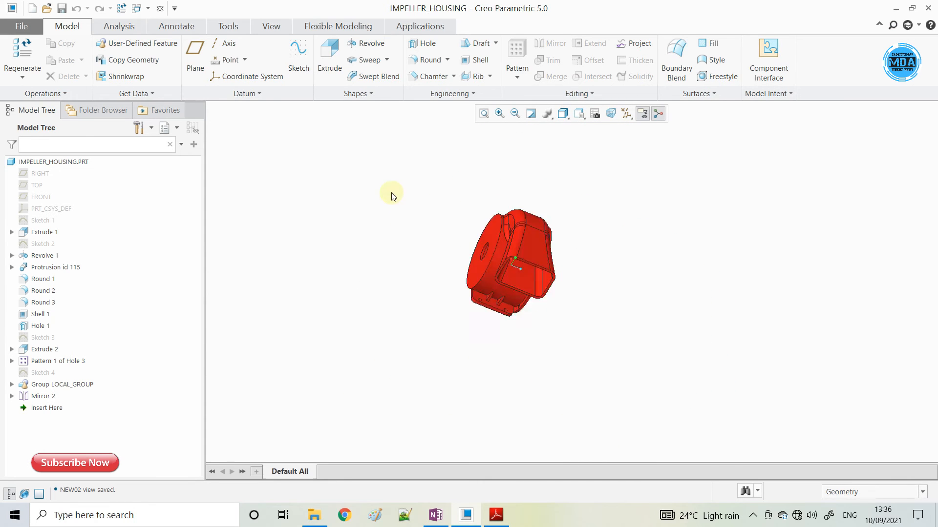
- Apply a saved orientation, check the PDF's BACK view in Reader, and open crankshaft_assembly.asm
{"action": "left_click", "coordinate": [577, 113]}
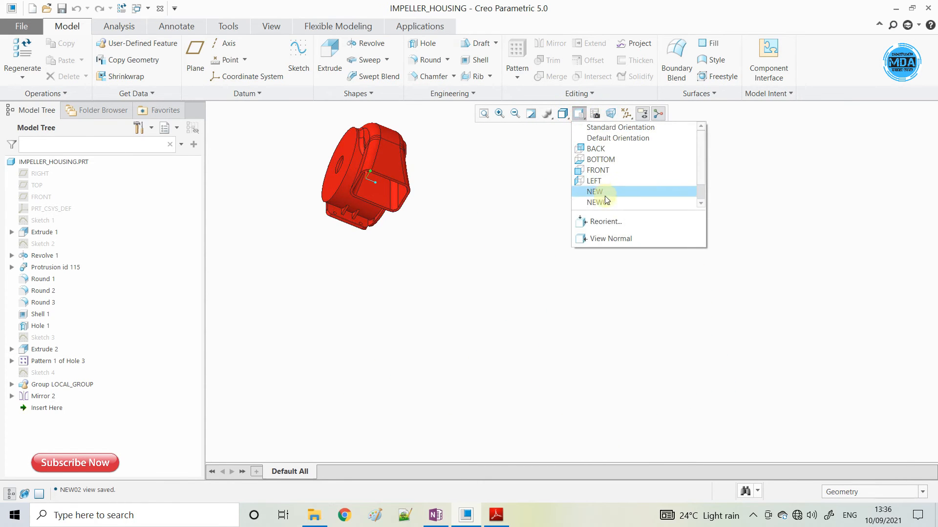
{"action": "left_click", "coordinate": [595, 192]}
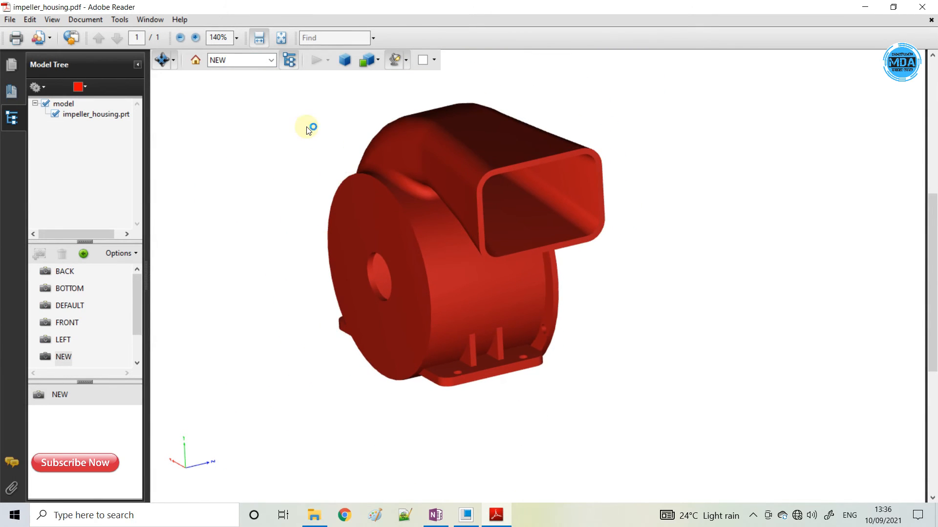
{"action": "left_click", "coordinate": [65, 270]}
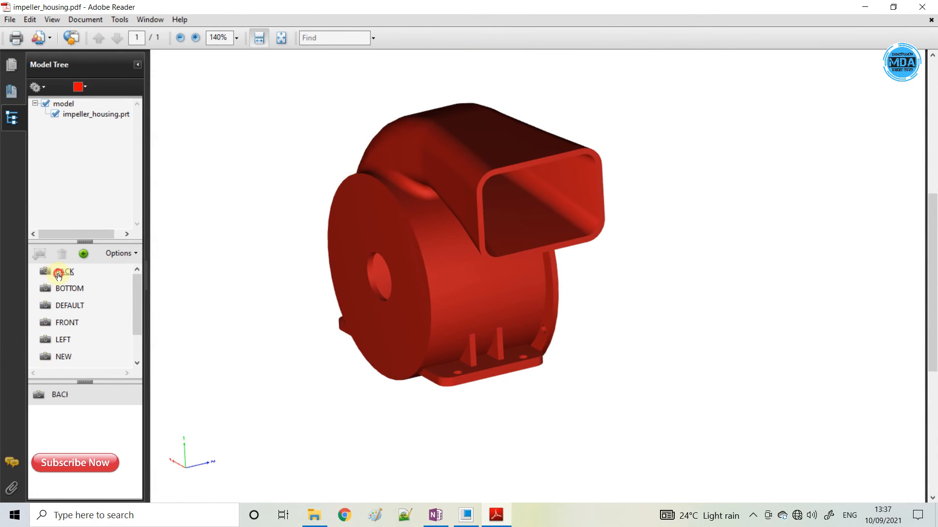
{"action": "double_click", "coordinate": [65, 272]}
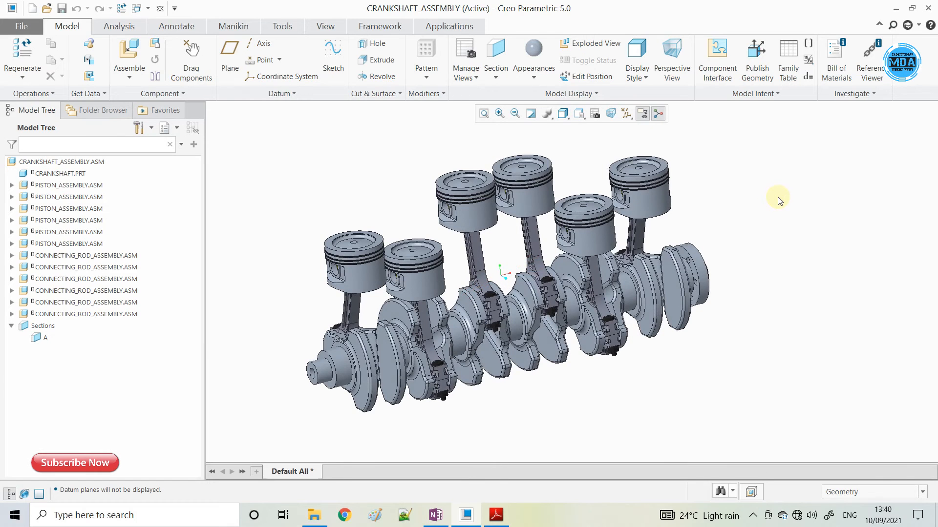
- Save a copy of the crankshaft assembly to the Desktop as crankshaft_assembly in PDF U3D format
{"action": "left_click_drag", "start_coordinate": [777, 201], "coordinate": [393, 185]}
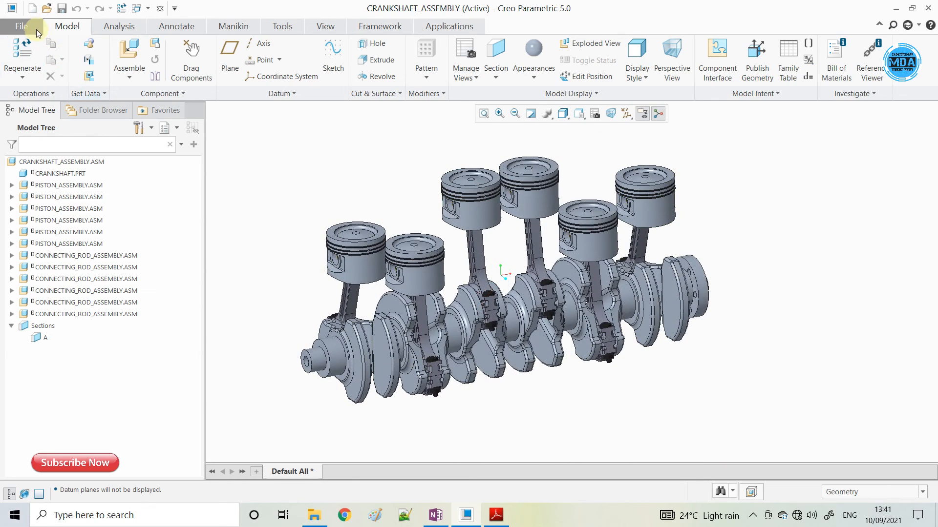
{"action": "left_click", "coordinate": [21, 26]}
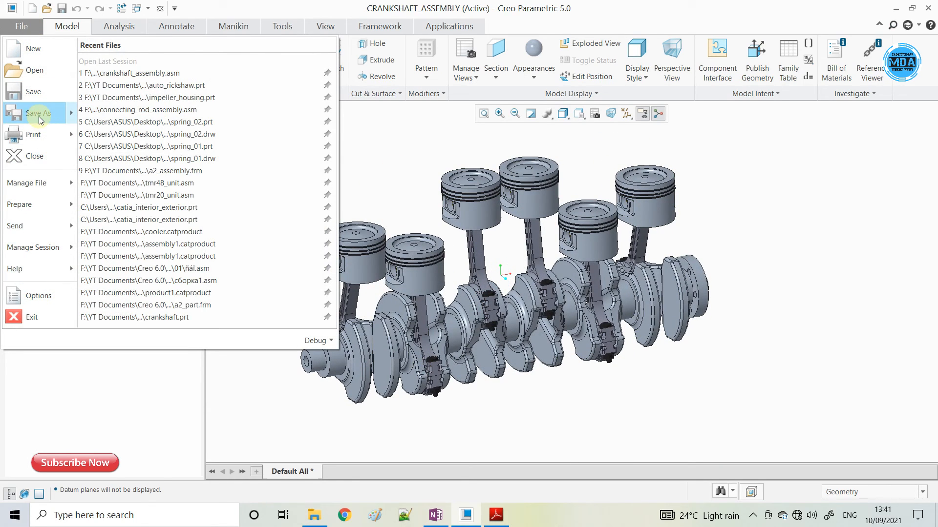
{"action": "left_click", "coordinate": [37, 113]}
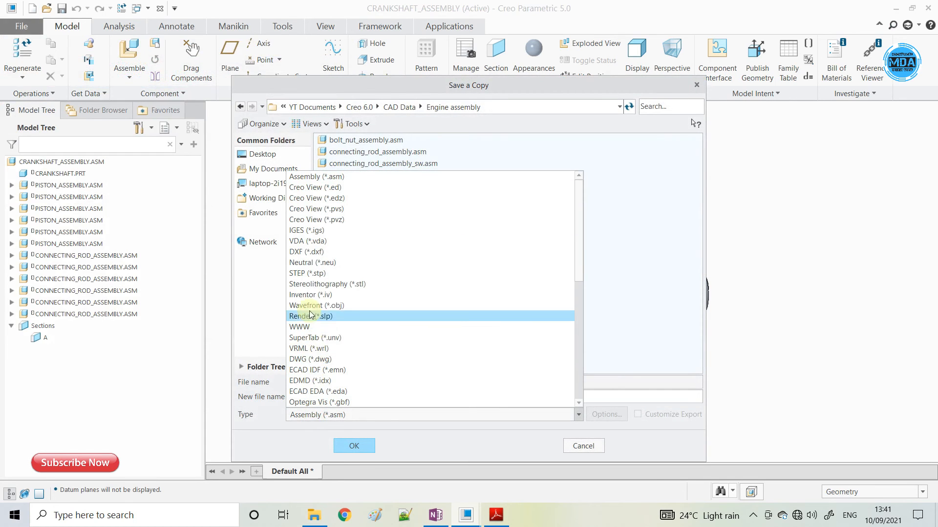
{"action": "scroll", "scroll_direction": "down", "scroll_amount": 3}
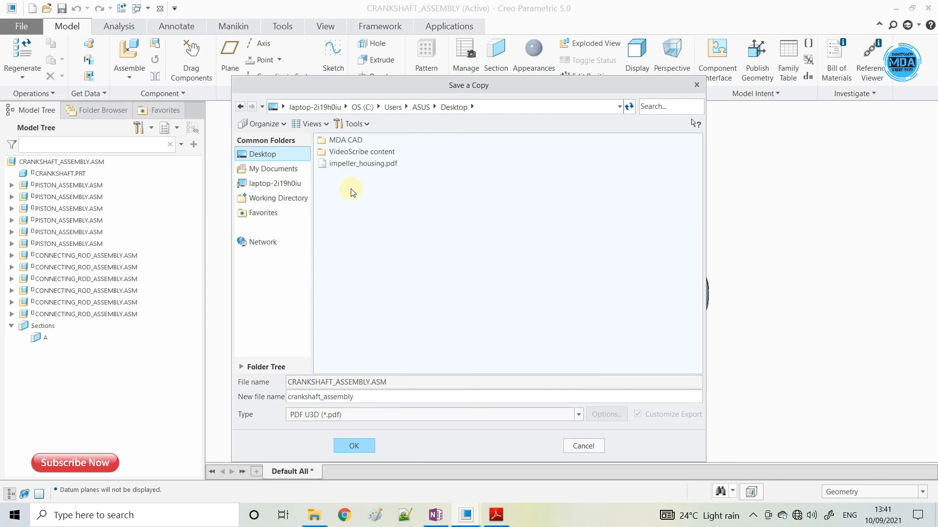
{"action": "left_click", "coordinate": [353, 445]}
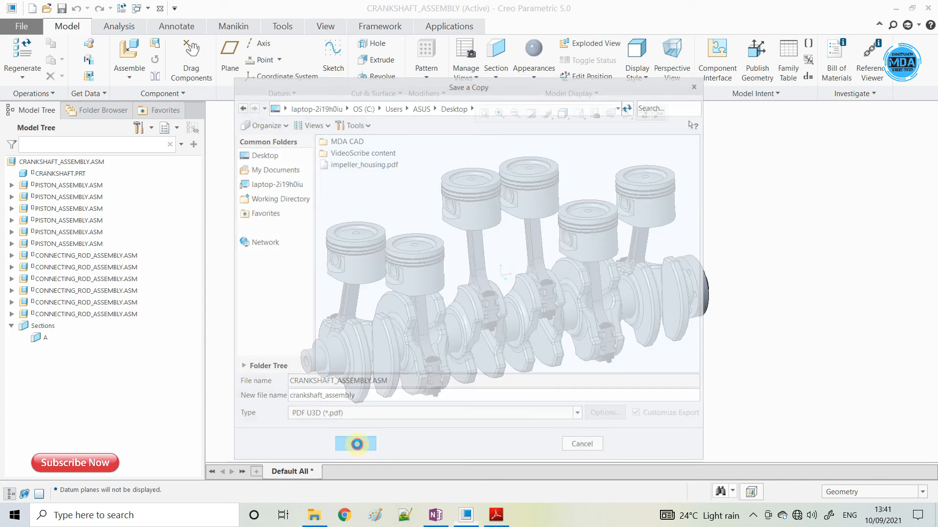
{"action": "left_click", "coordinate": [356, 444]}
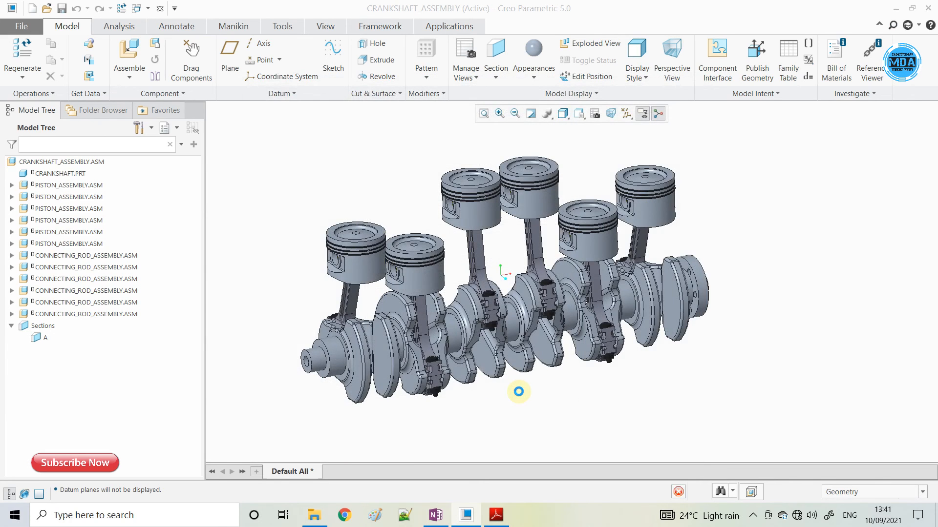
{"action": "left_click", "coordinate": [495, 515]}
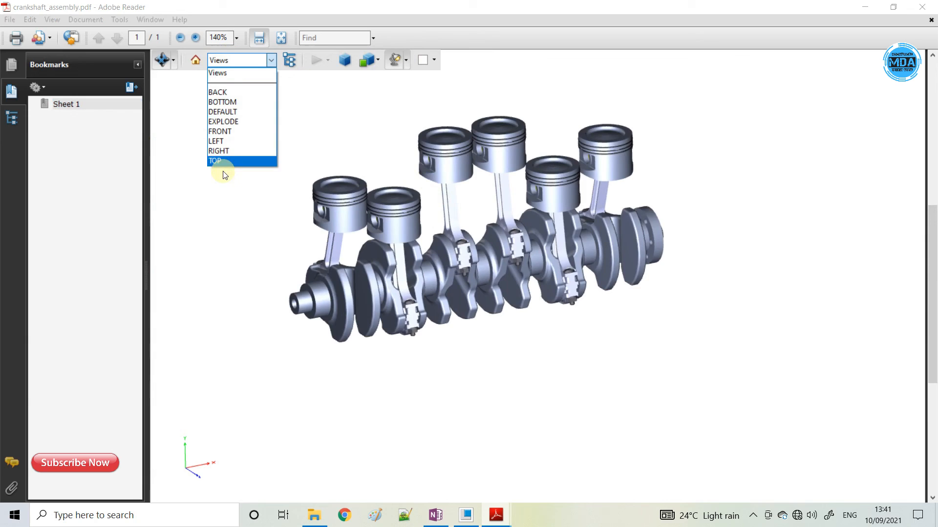
- Show the crankshaft assembly in its saved EXPLODE view, then its LEFT view
{"action": "left_click", "coordinate": [222, 122]}
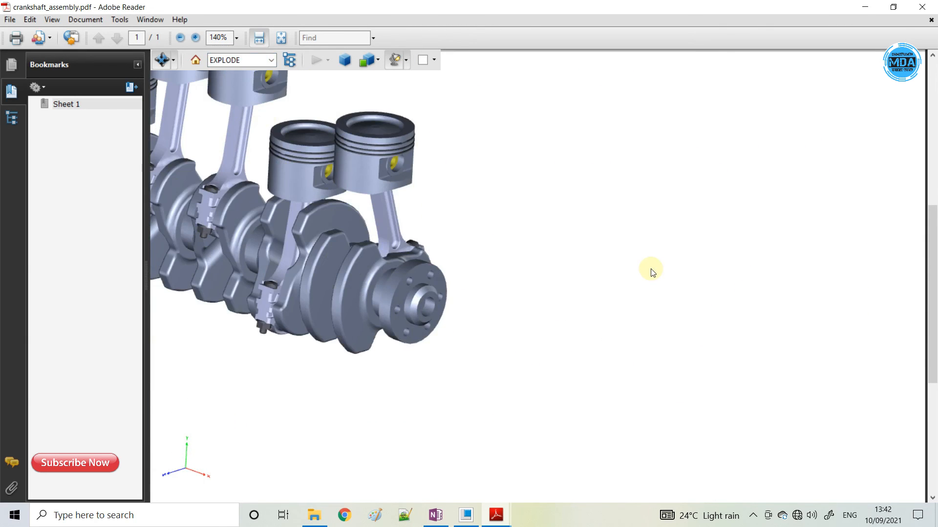
{"action": "left_click", "coordinate": [240, 60]}
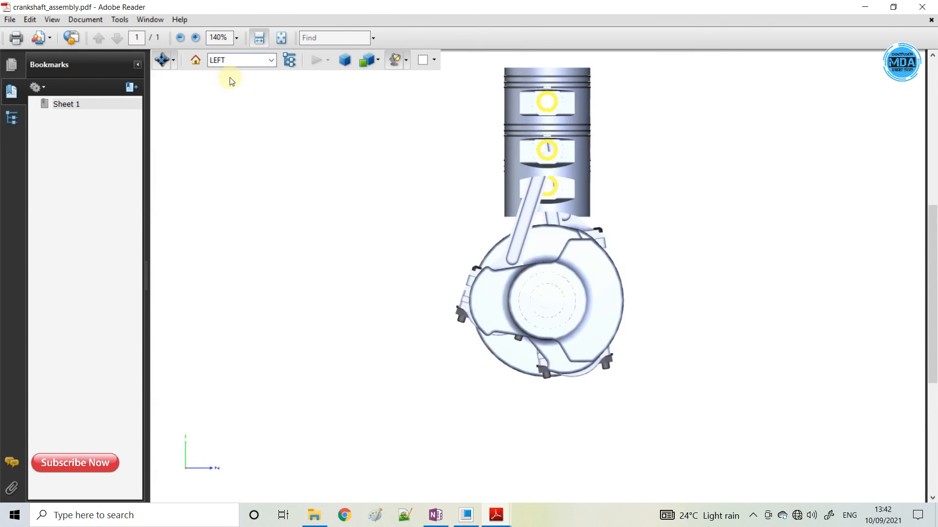